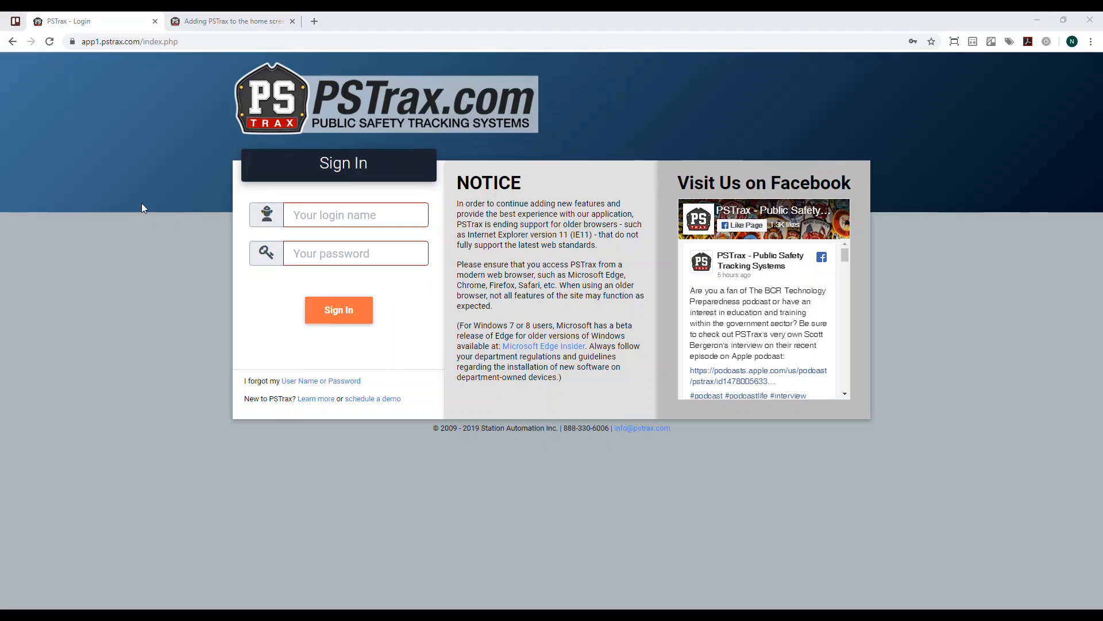
mouse_move(153, 185)
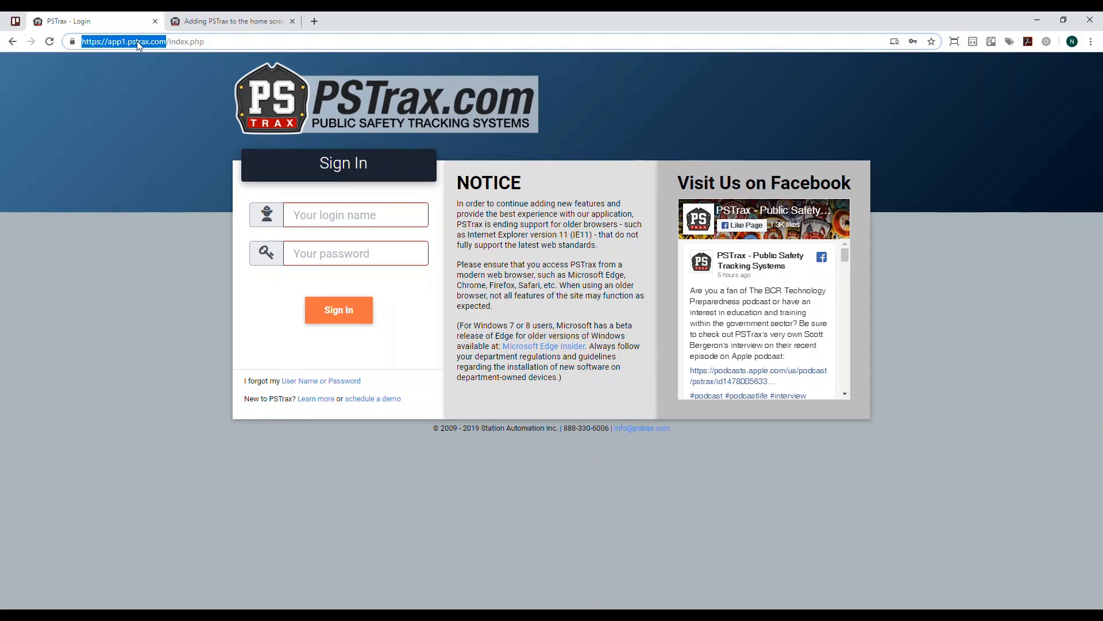
mouse_move(131, 140)
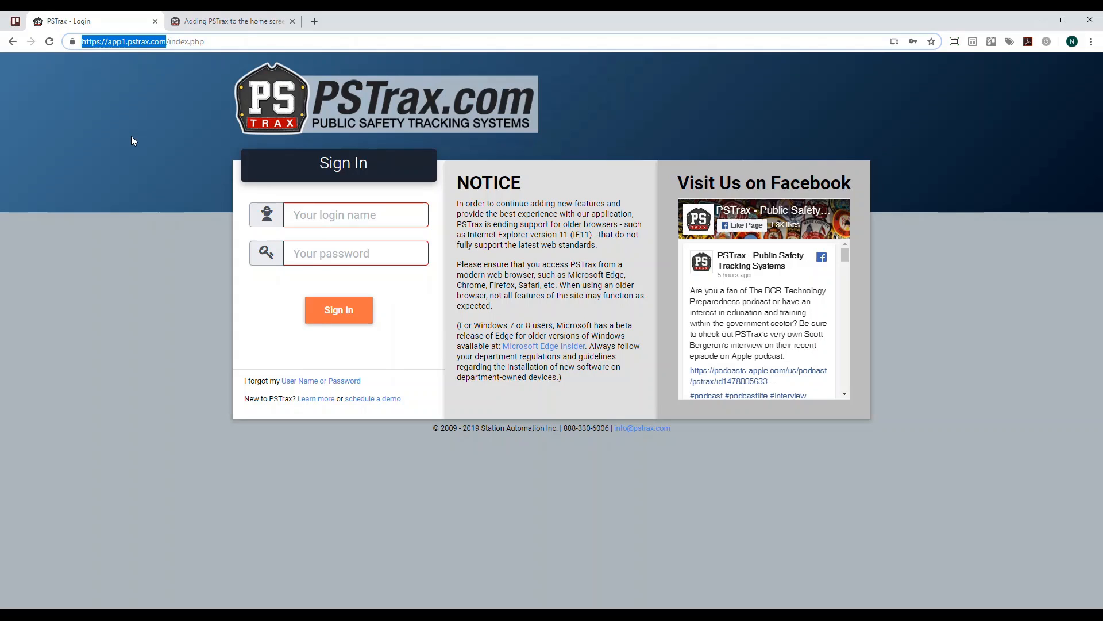
left_click(355, 215)
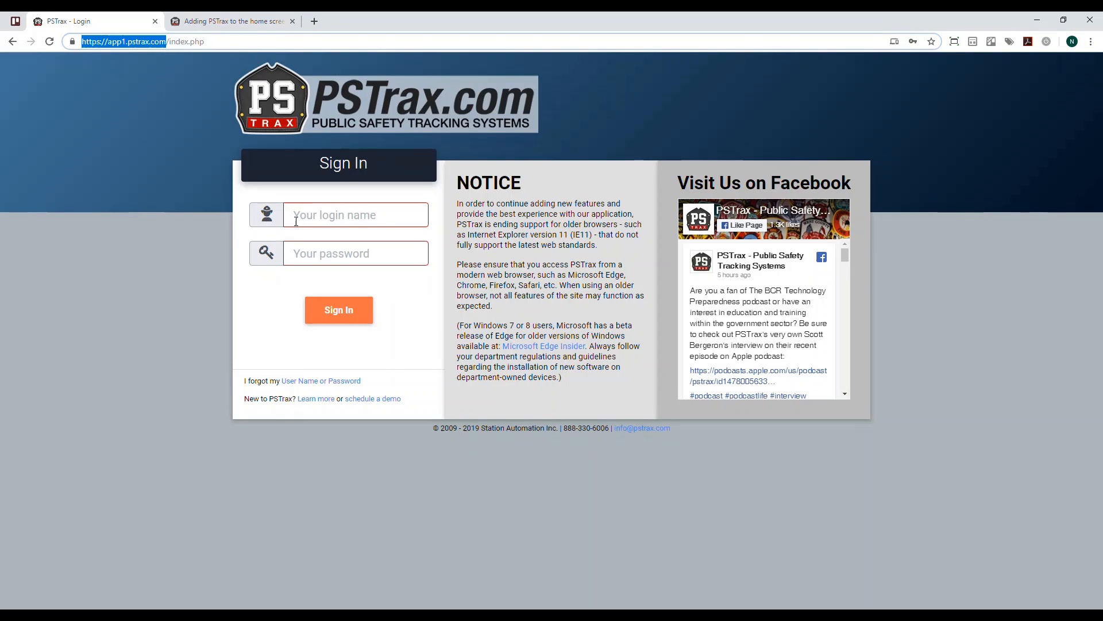
mouse_move(180, 224)
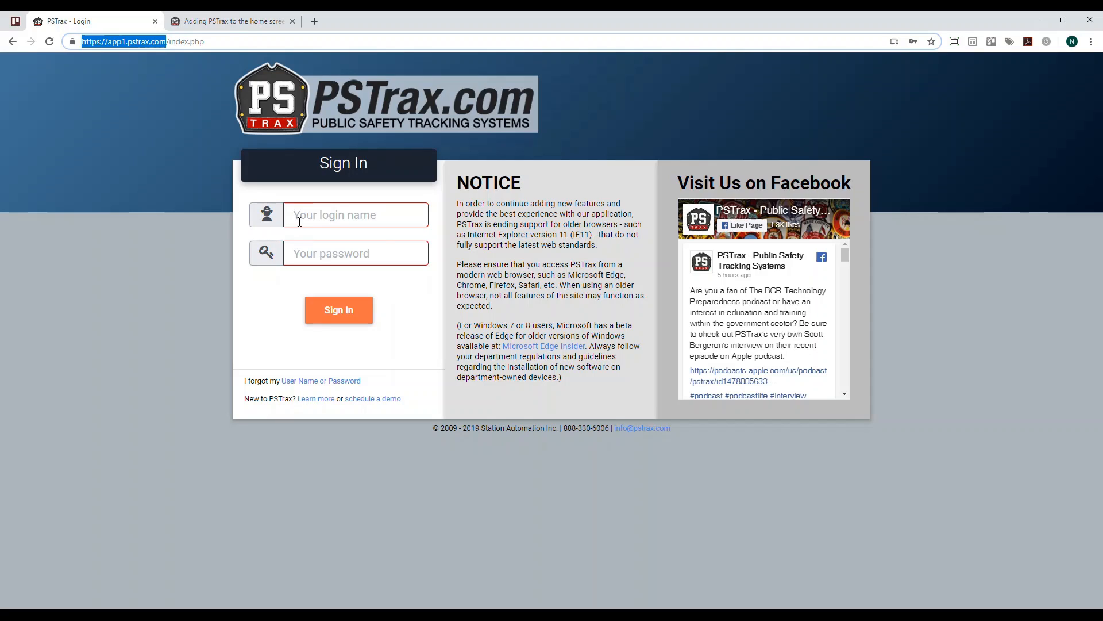
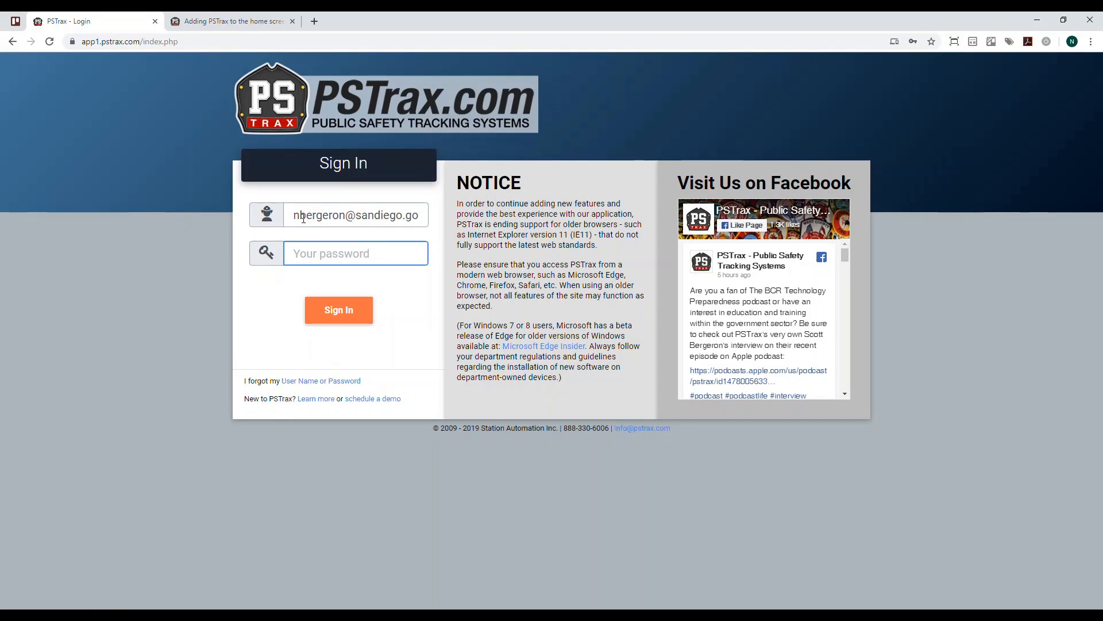
type("••")
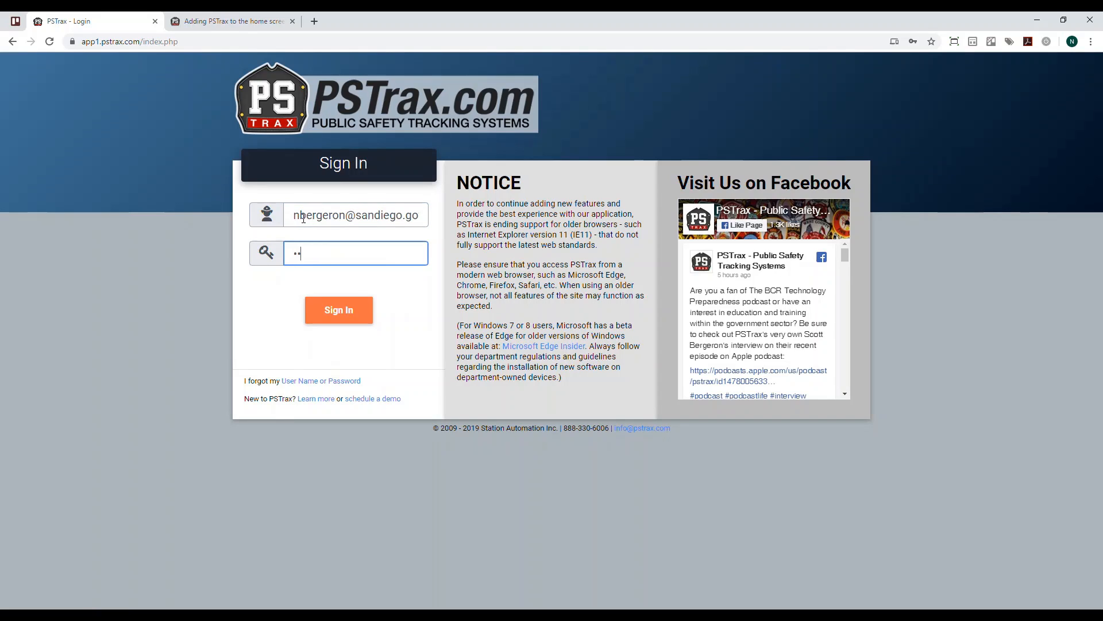
type("password")
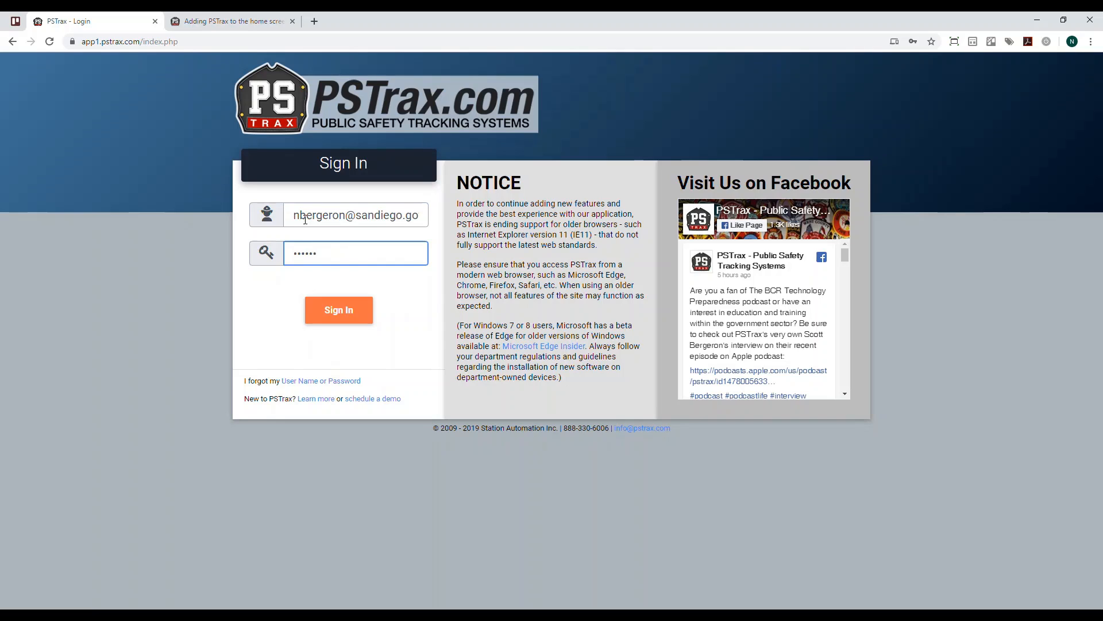
left_click(338, 310)
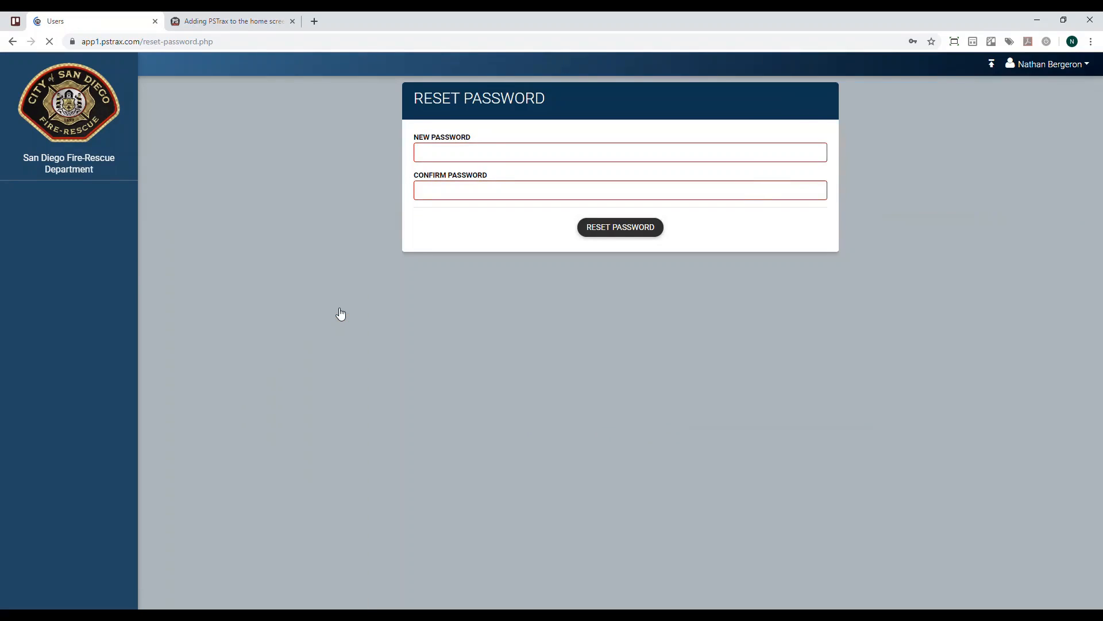
left_click(619, 227)
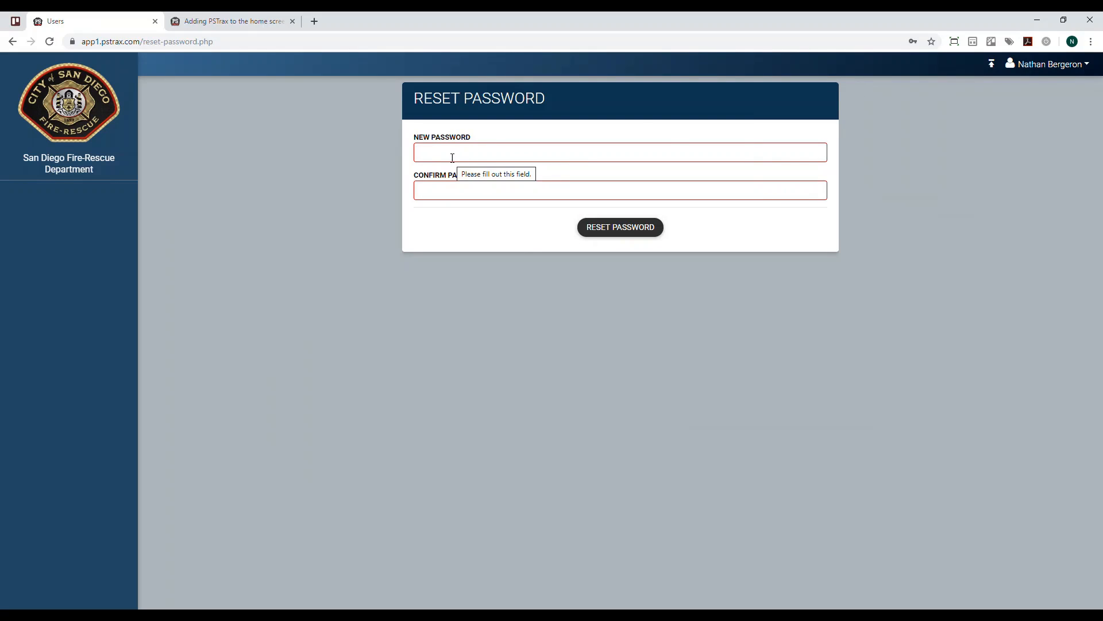
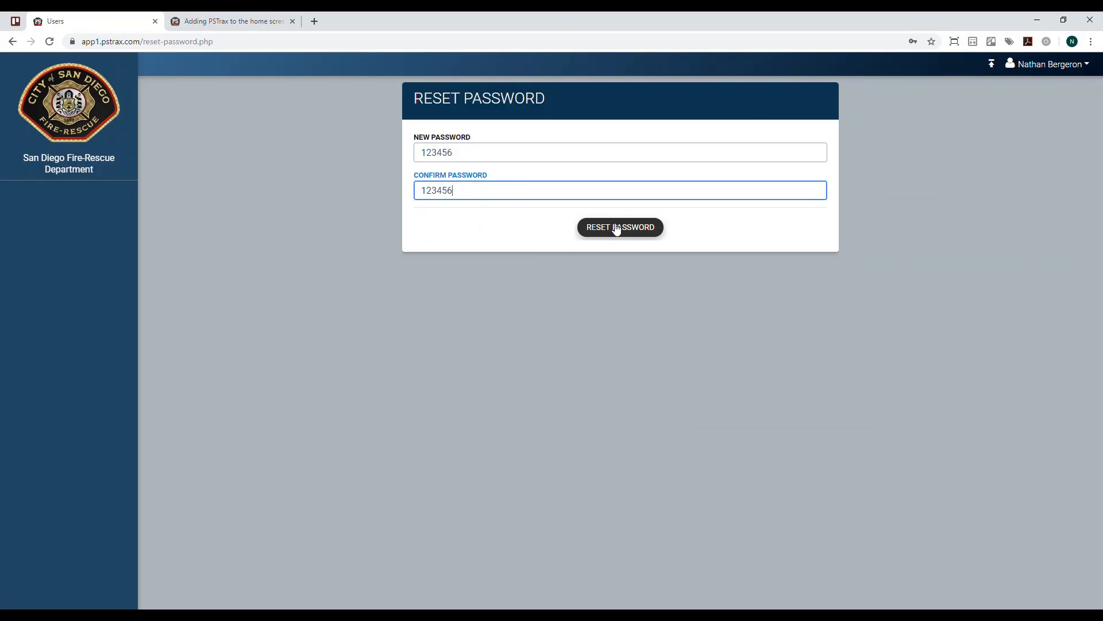
left_click(619, 227)
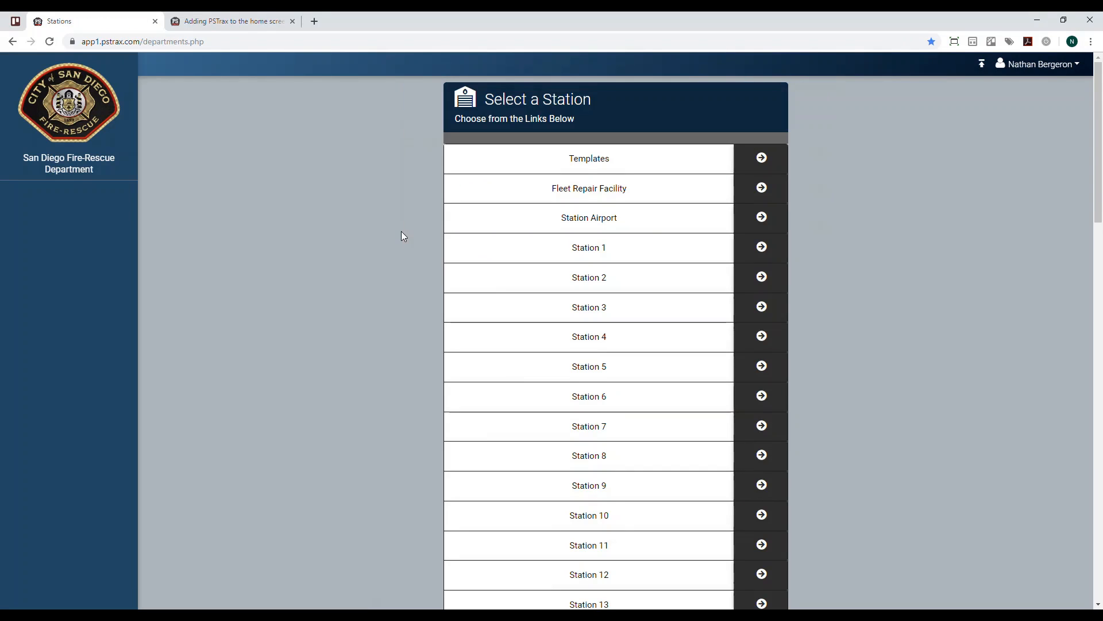
mouse_move(588, 247)
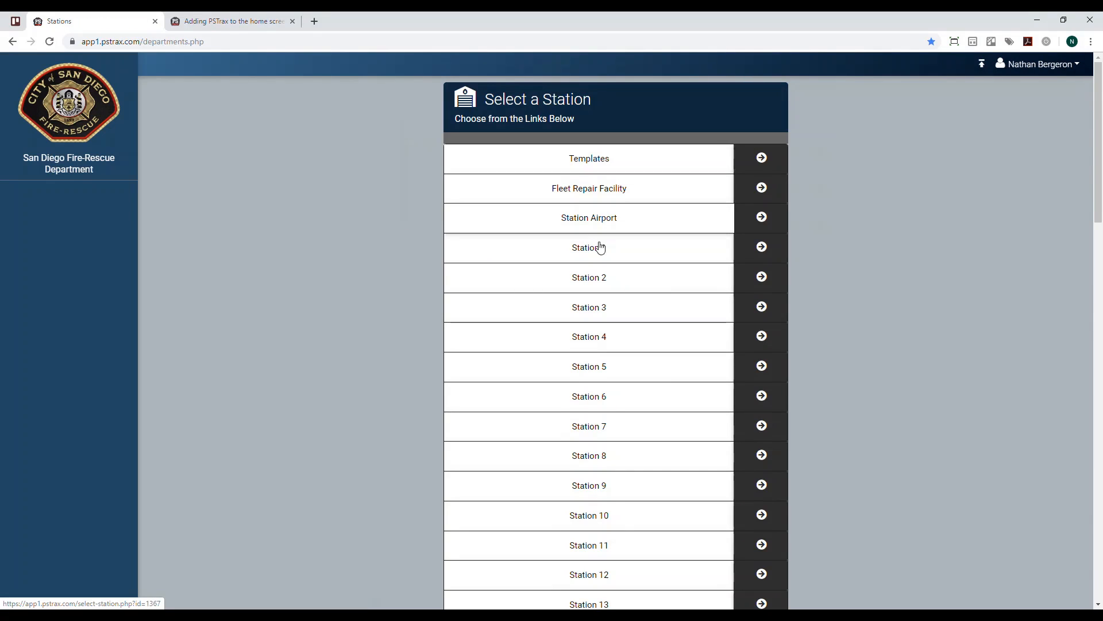
mouse_move(600, 456)
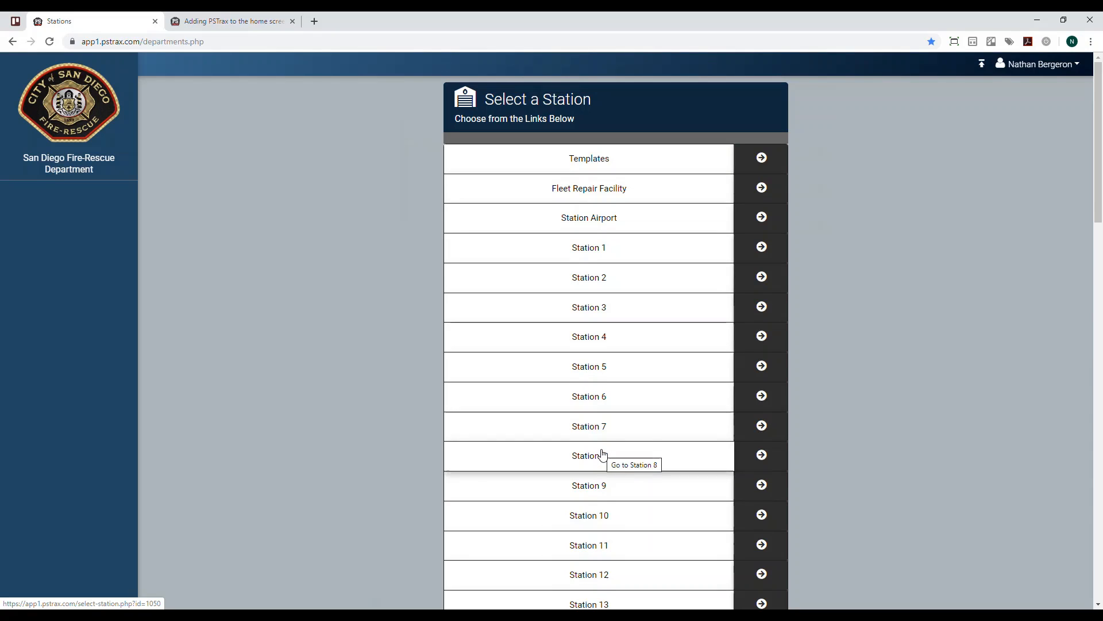
mouse_move(372, 224)
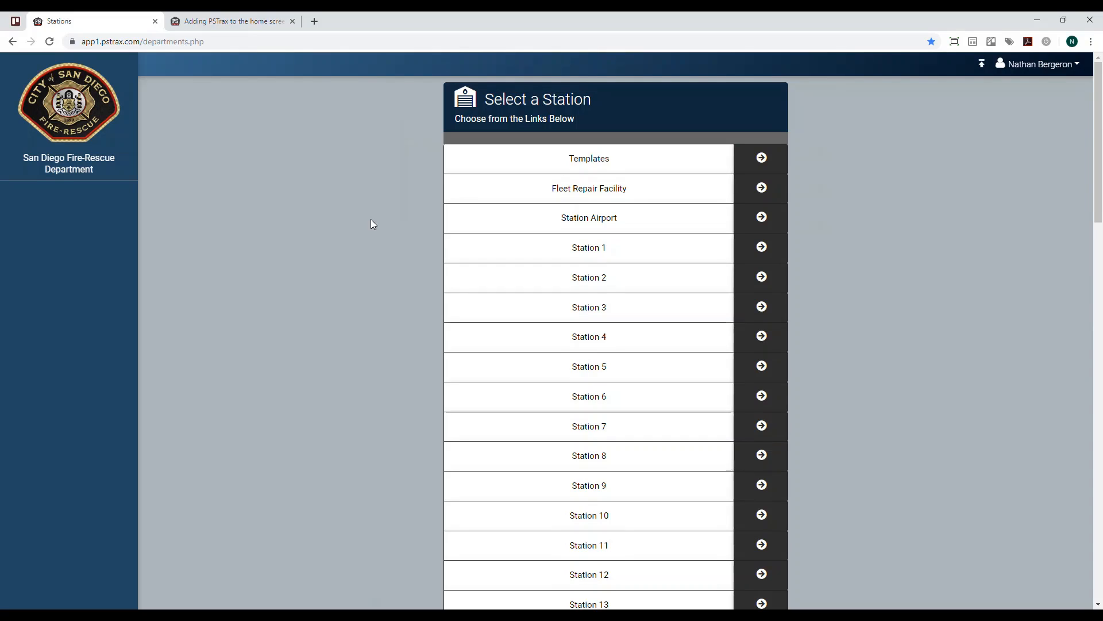
mouse_move(365, 196)
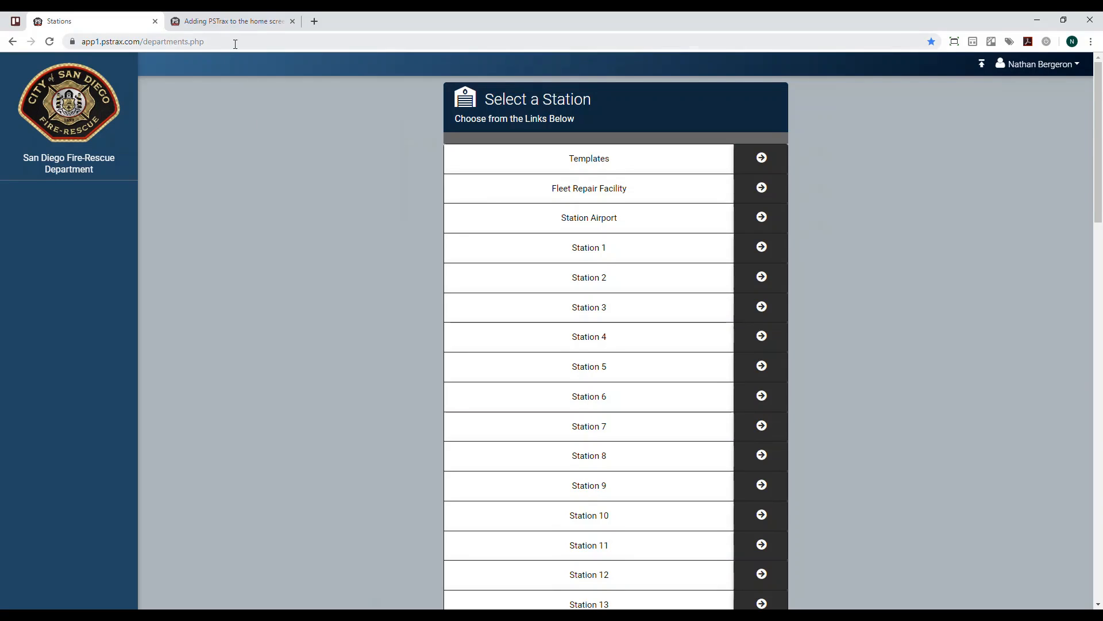
left_click(229, 21)
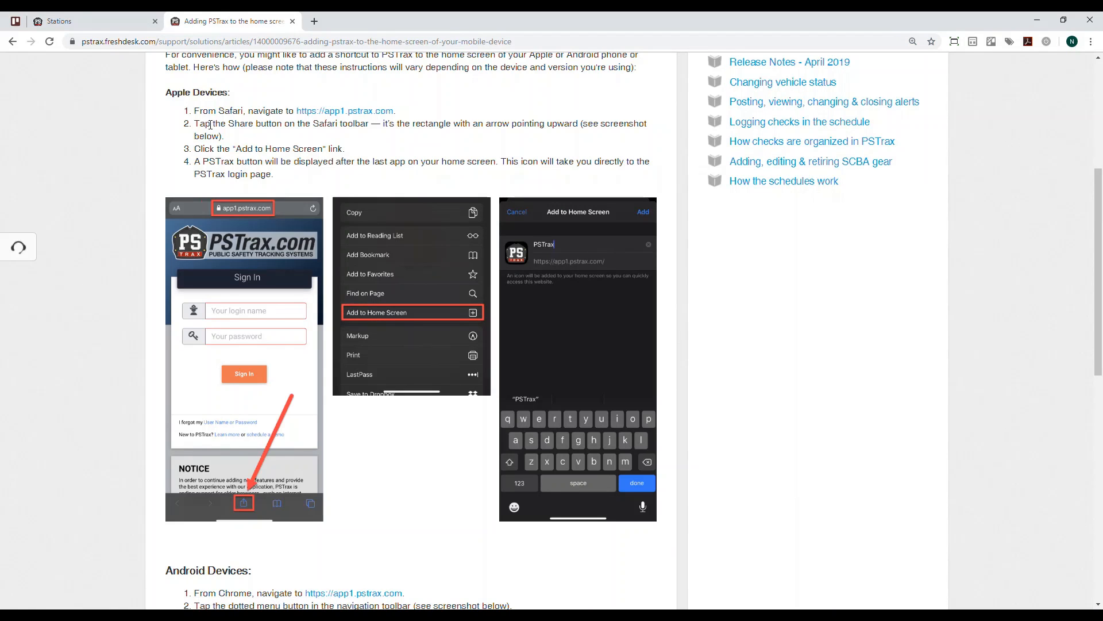
mouse_move(232, 215)
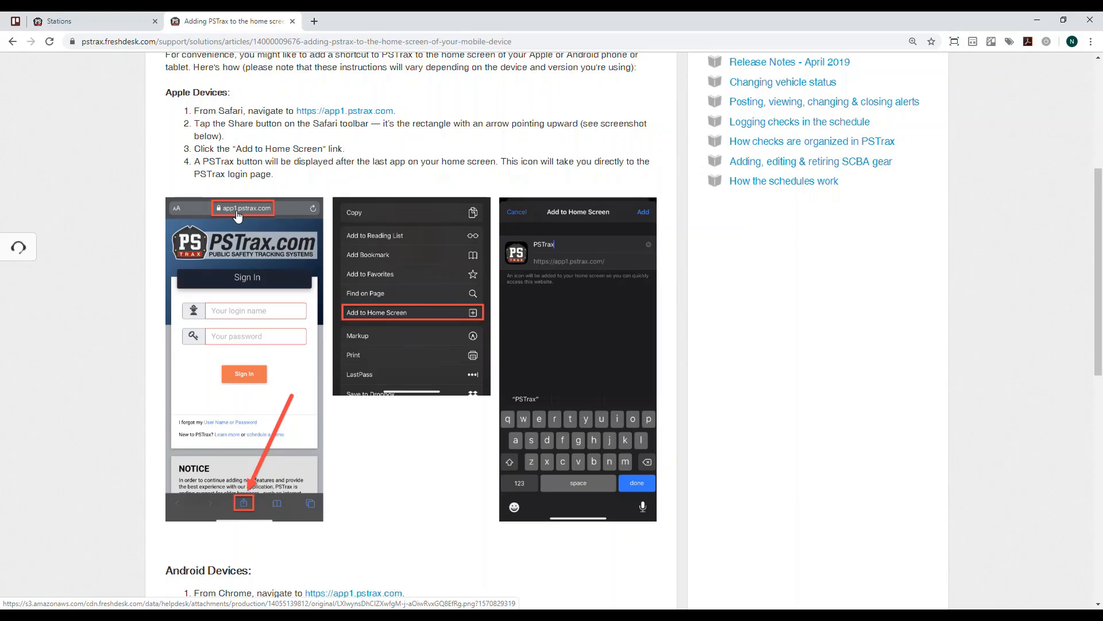
mouse_move(240, 496)
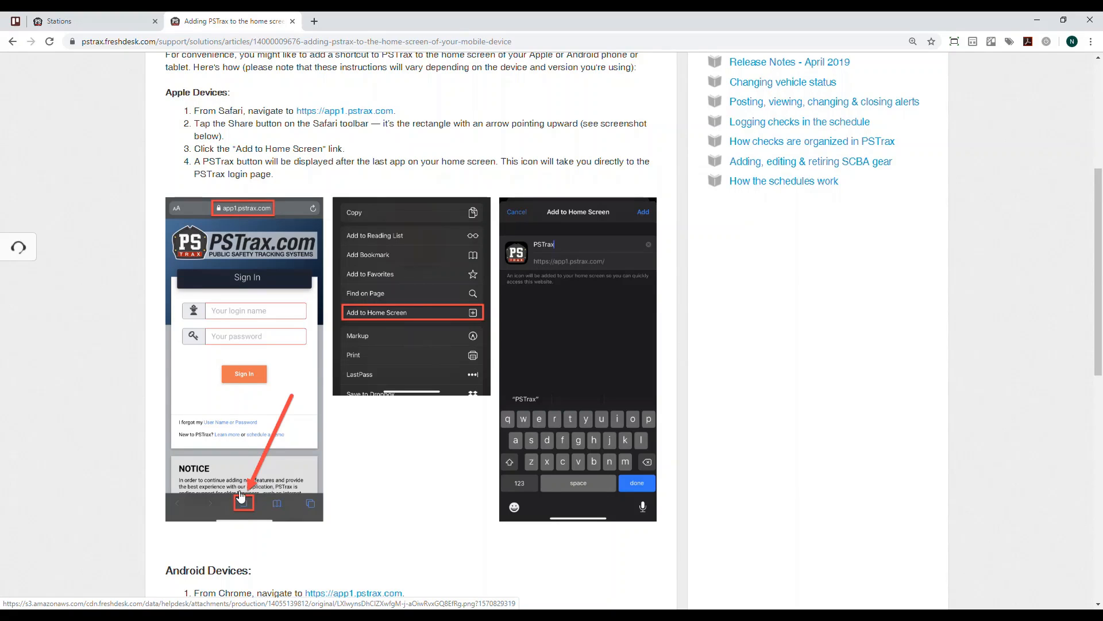
mouse_move(343, 383)
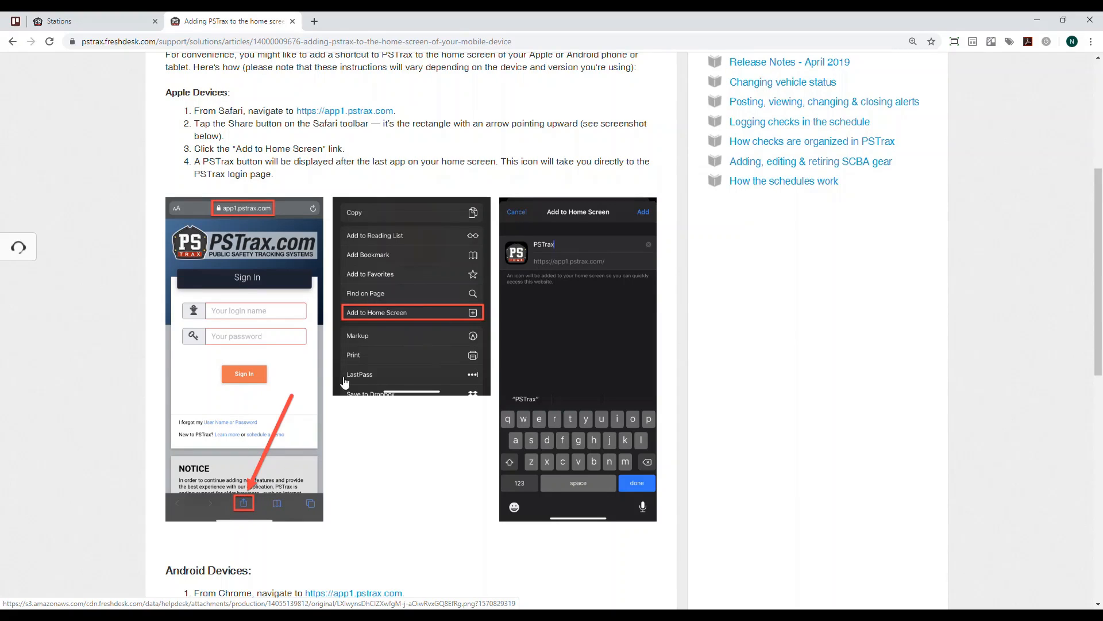
mouse_move(381, 321)
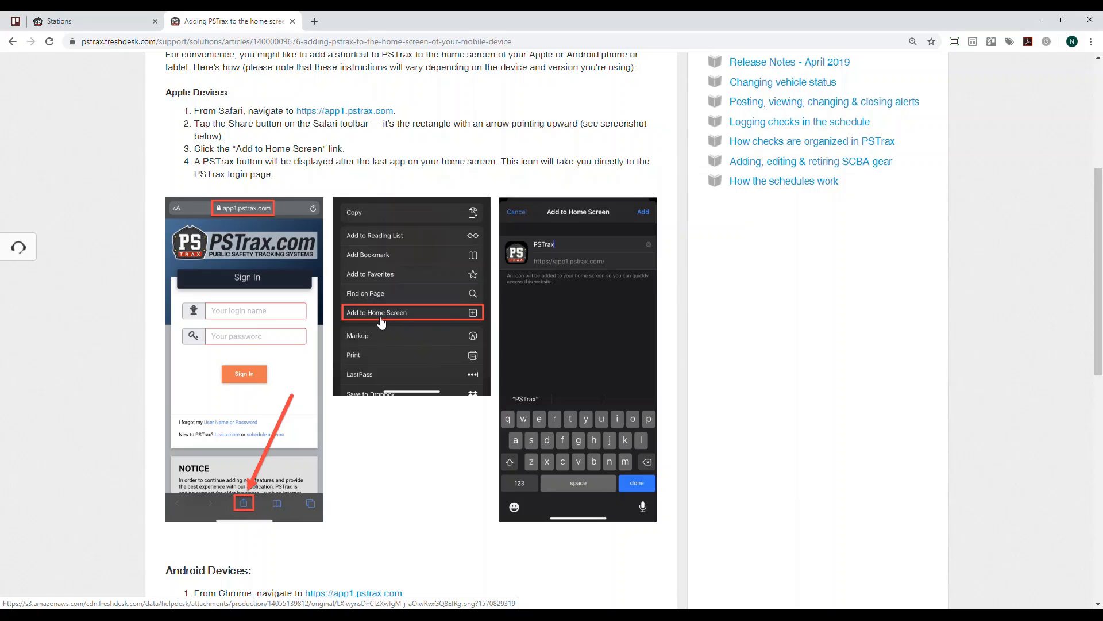
mouse_move(544, 253)
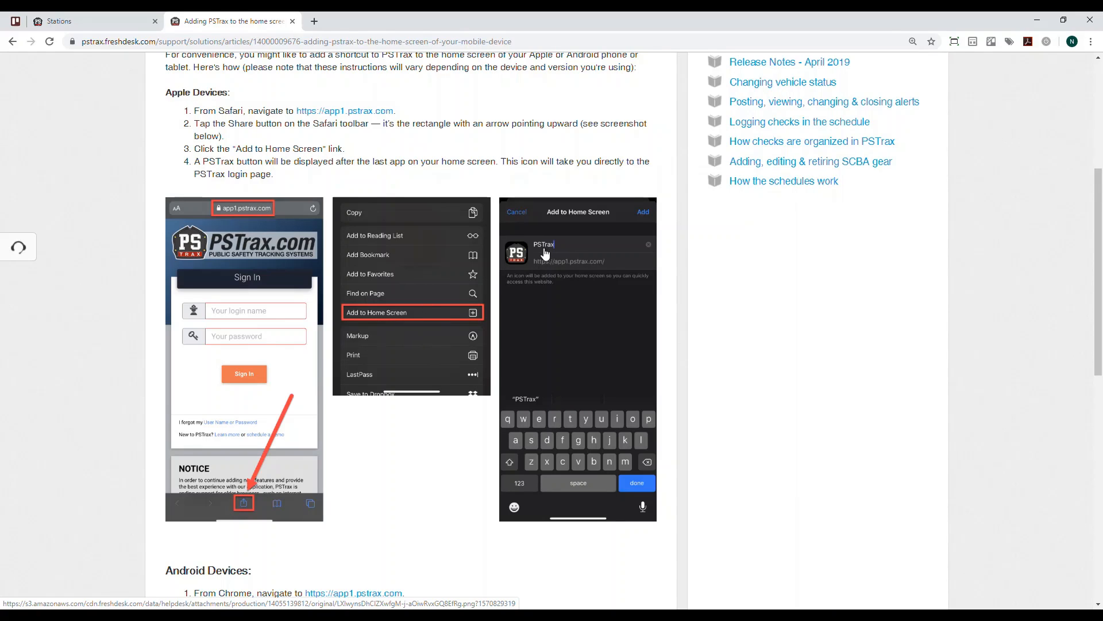
mouse_move(559, 296)
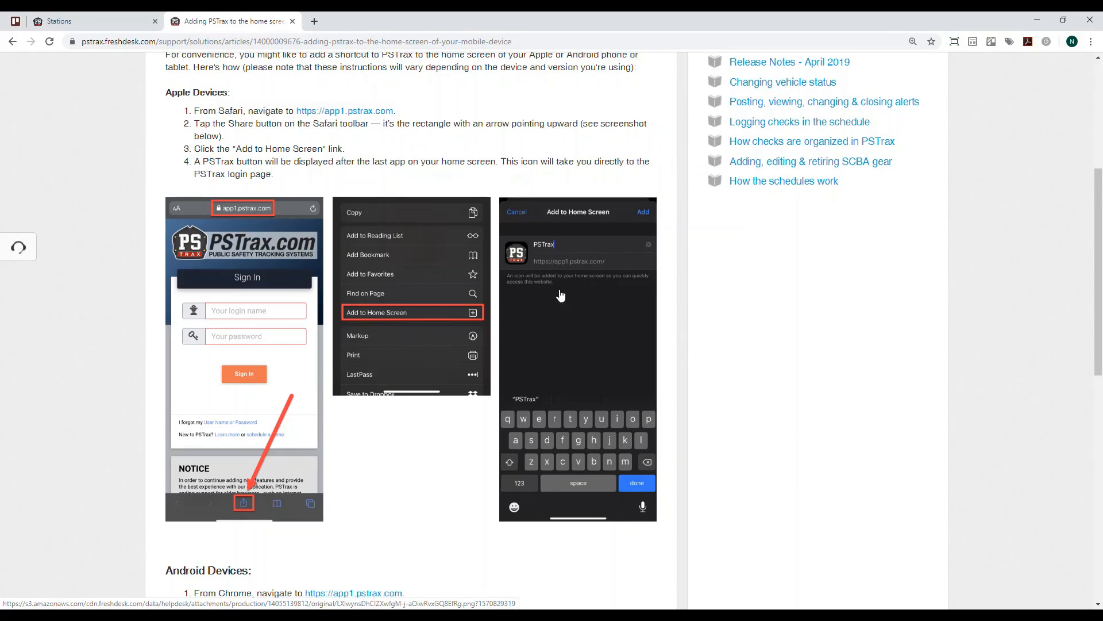
mouse_move(554, 389)
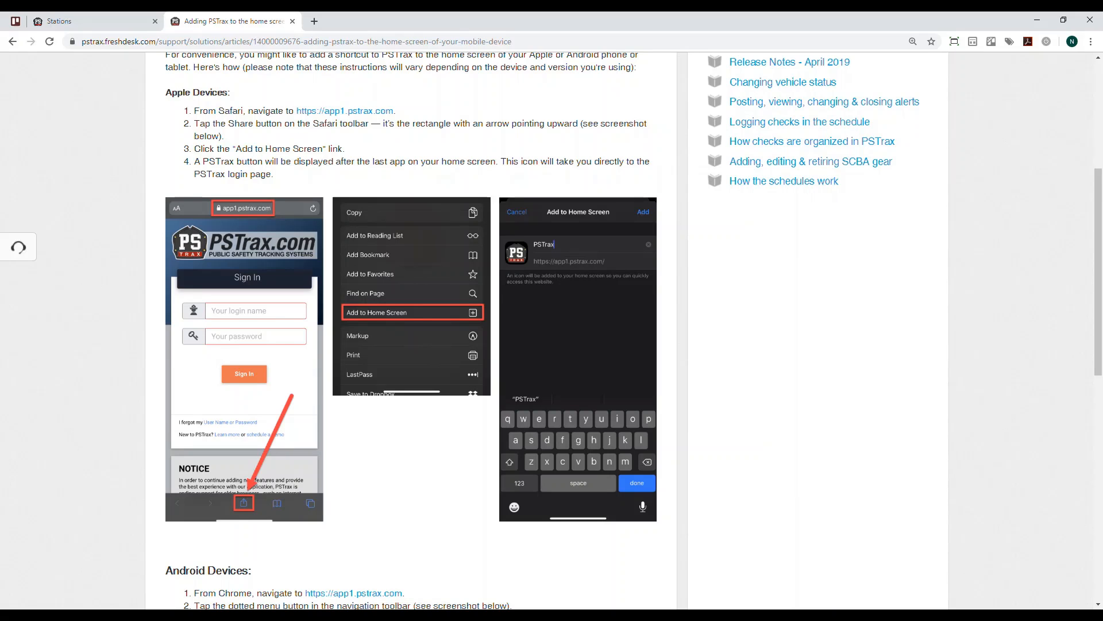
Scroll the home-screen article past the Apple Devices steps toward the Android instructions.
scroll("down", 3)
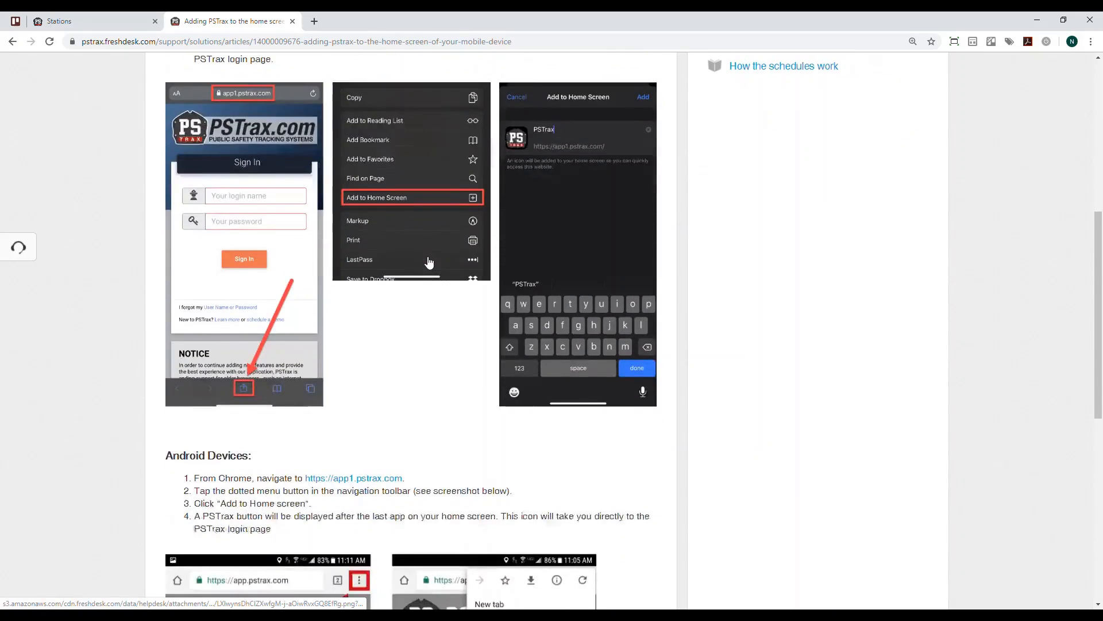
Scroll to the Android section showing Chrome's Add to Home screen option.
scroll("down", 3)
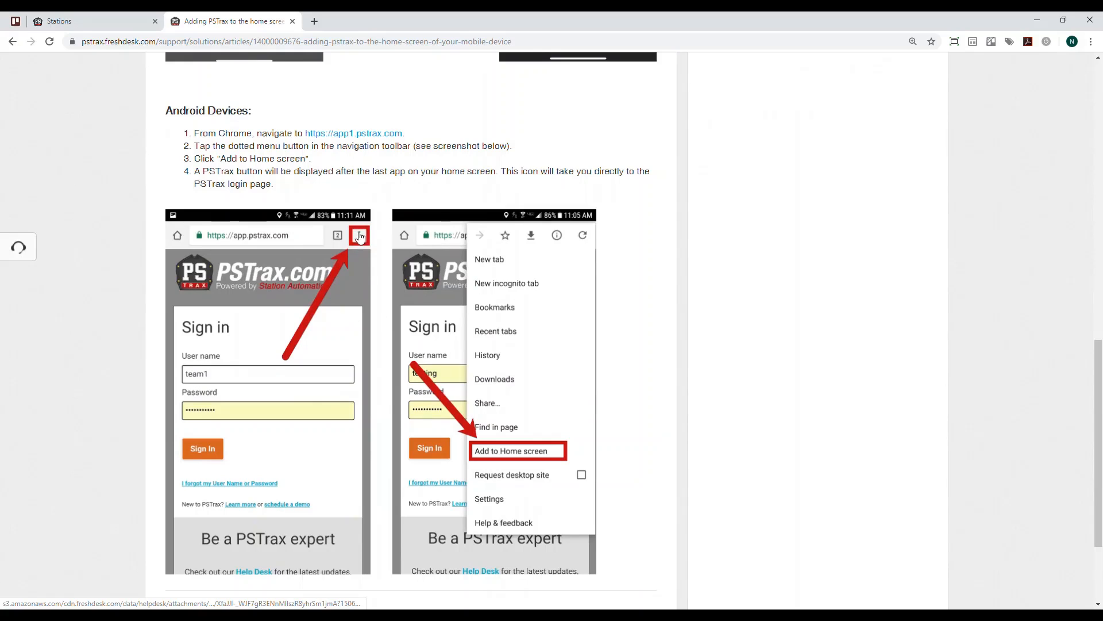
mouse_move(498, 451)
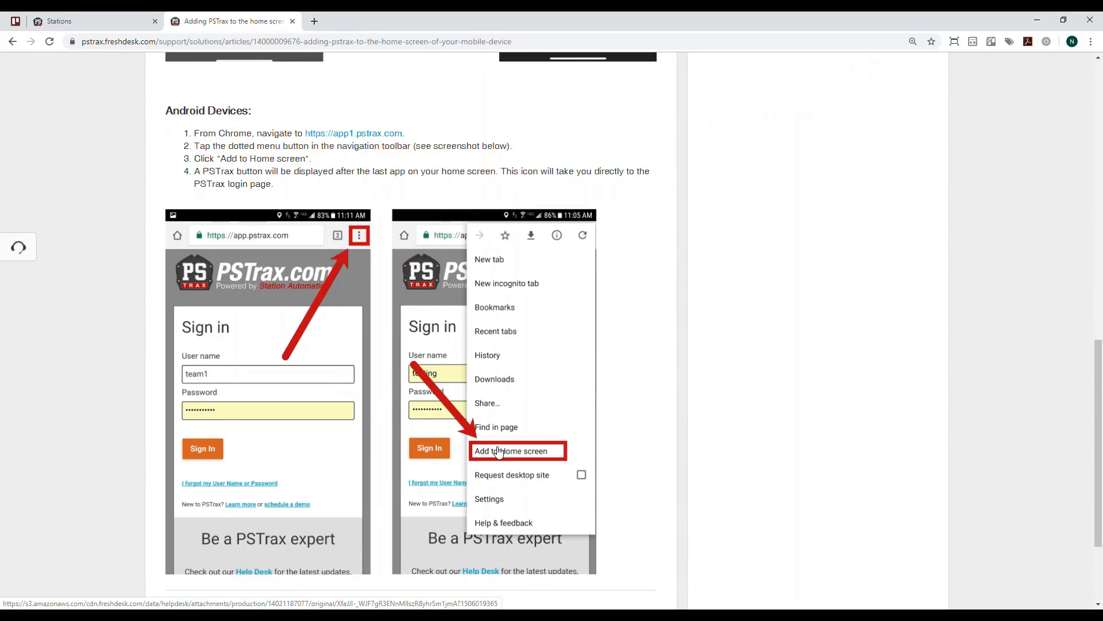
mouse_move(284, 278)
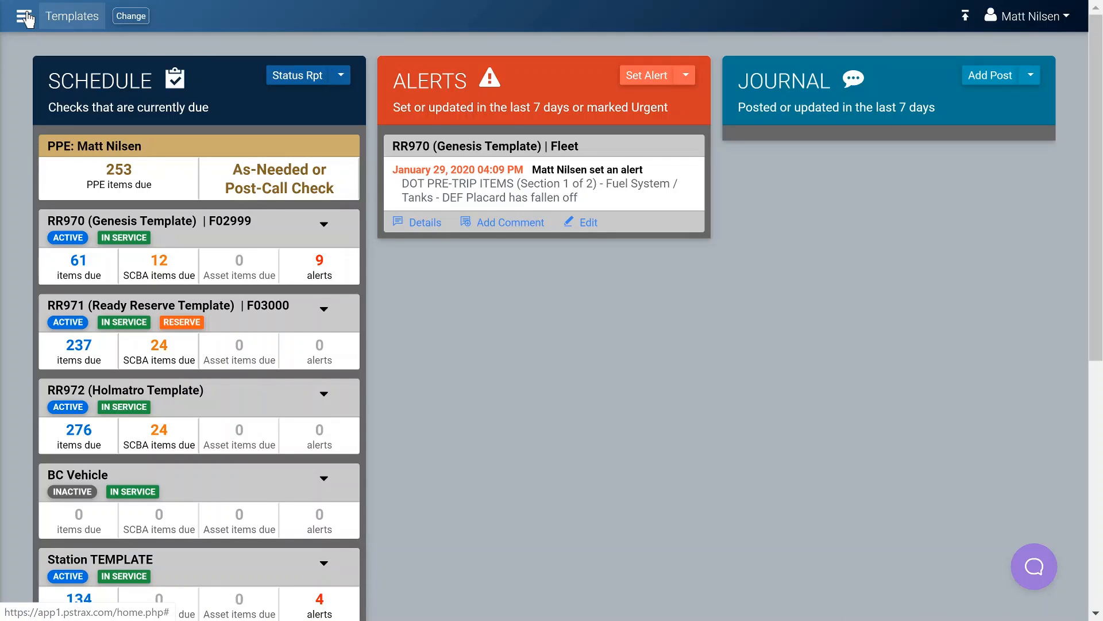
mouse_move(71, 15)
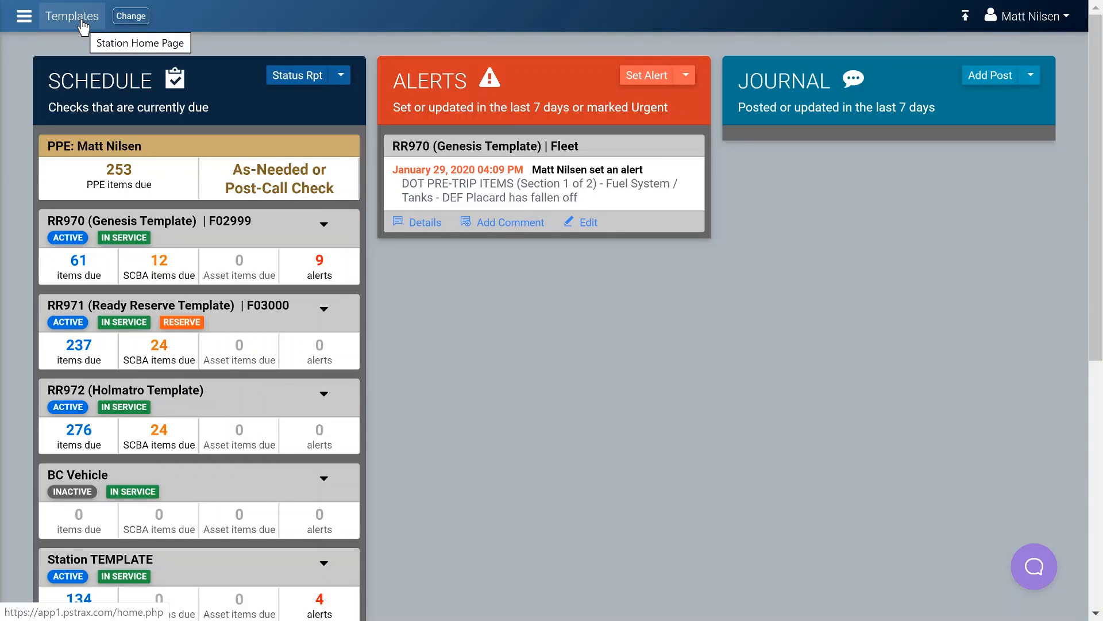
mouse_move(502, 419)
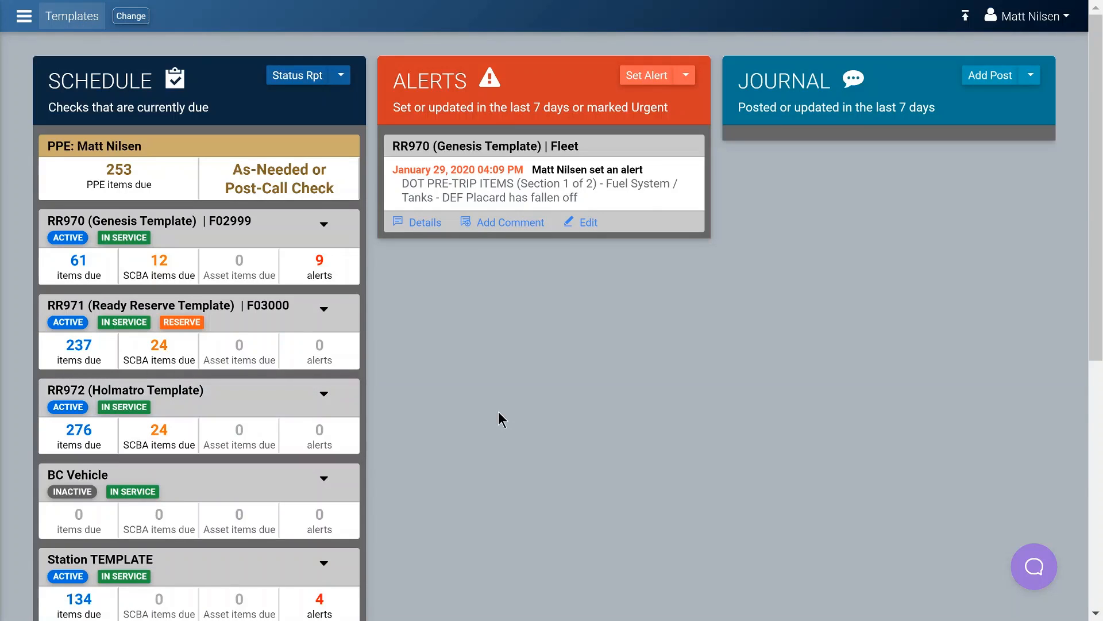
mouse_move(119, 178)
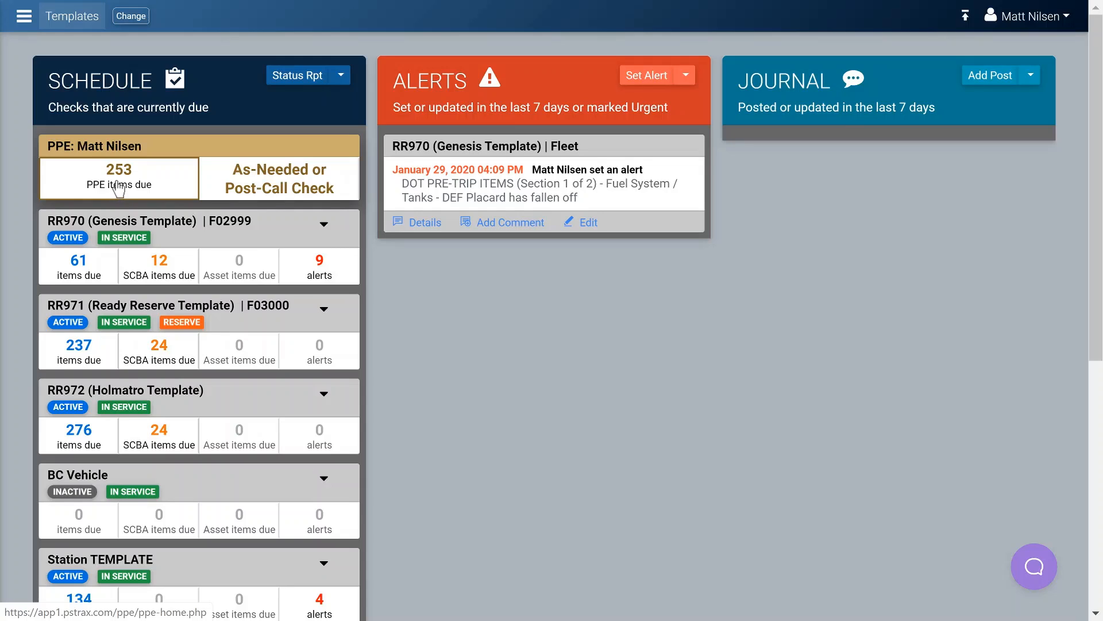
mouse_move(133, 175)
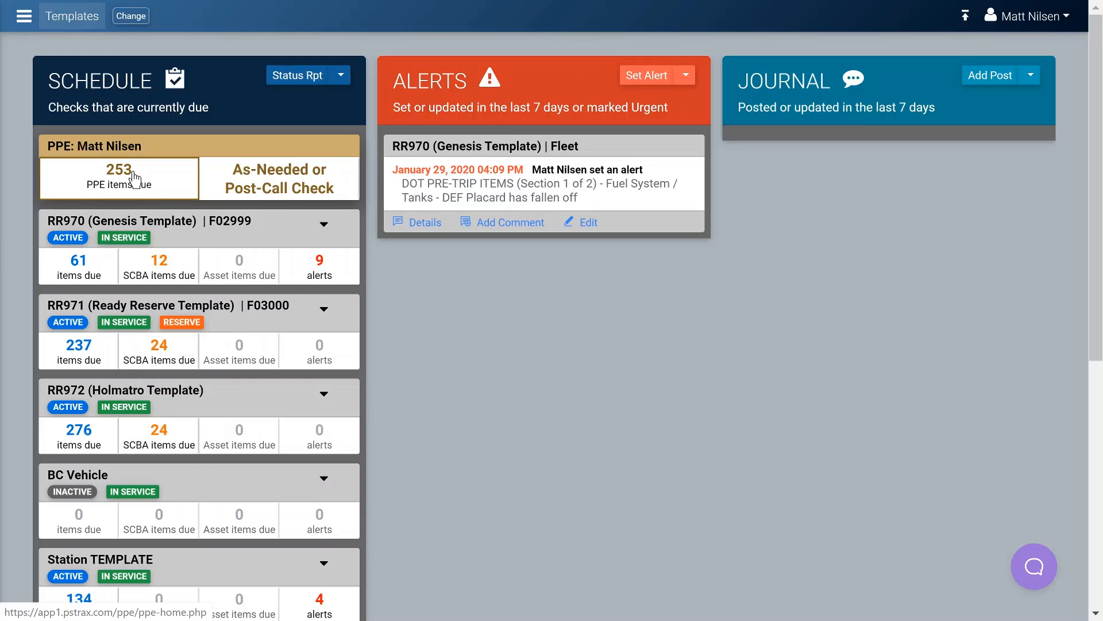
mouse_move(41, 250)
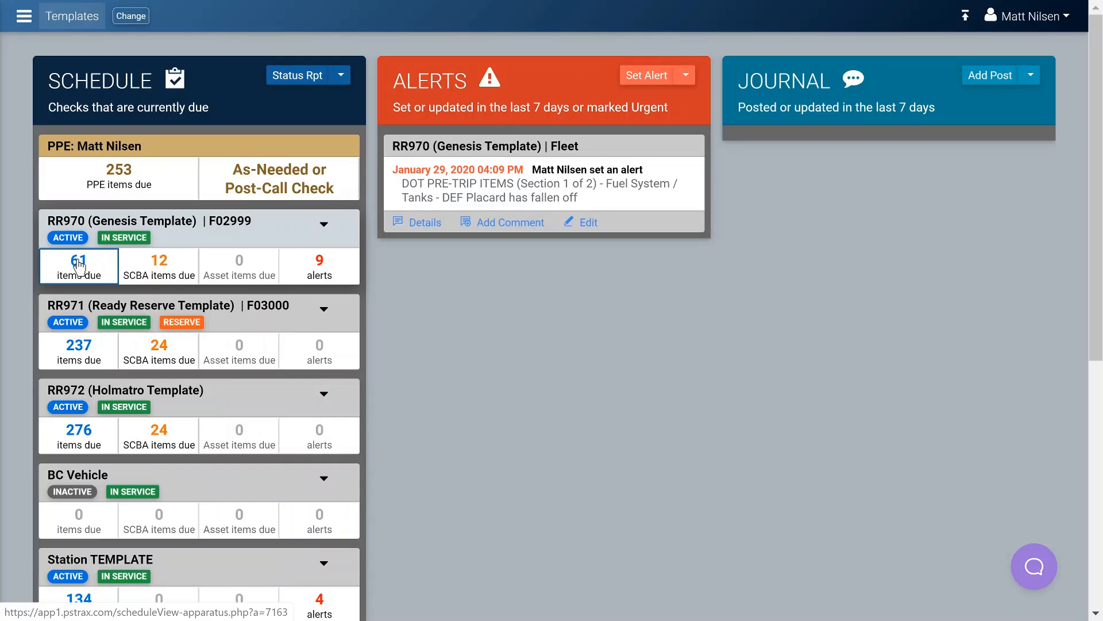
mouse_move(159, 265)
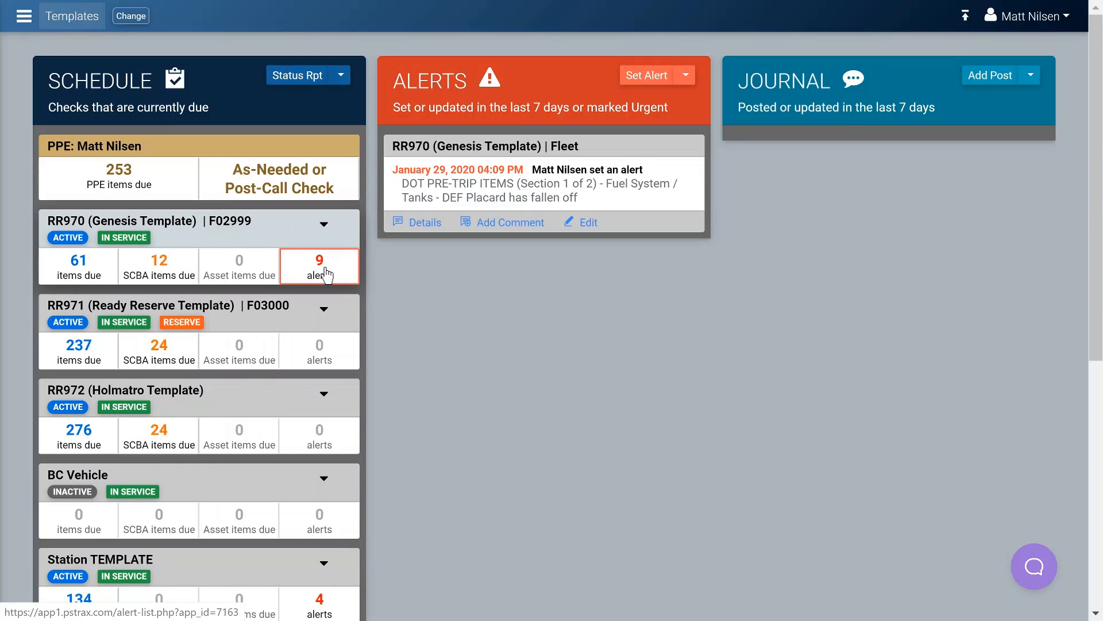
mouse_move(239, 273)
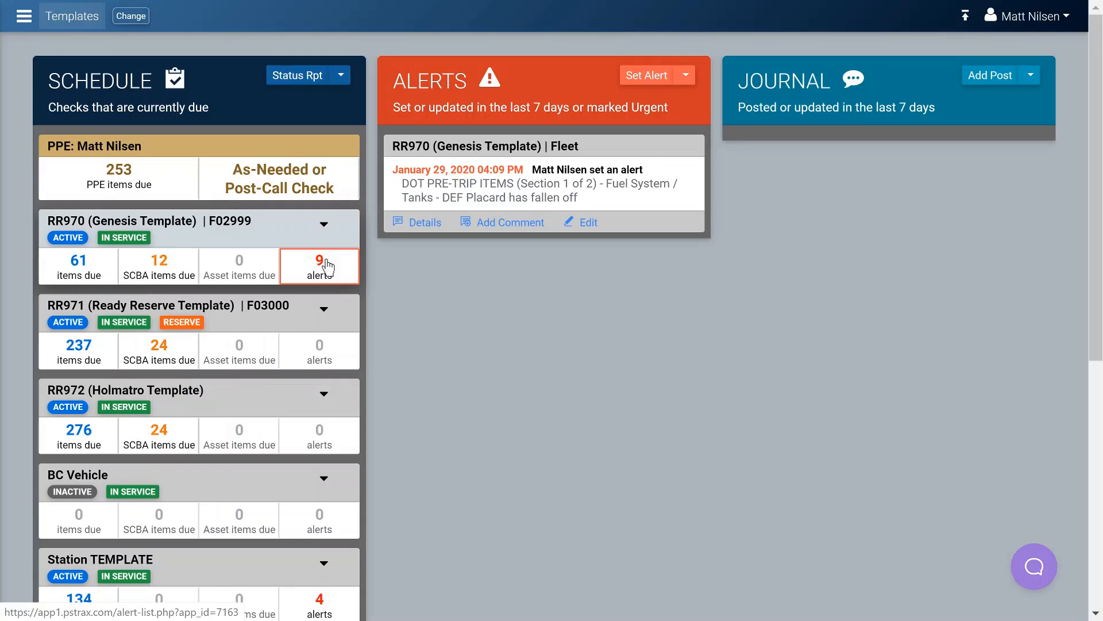
mouse_move(517, 331)
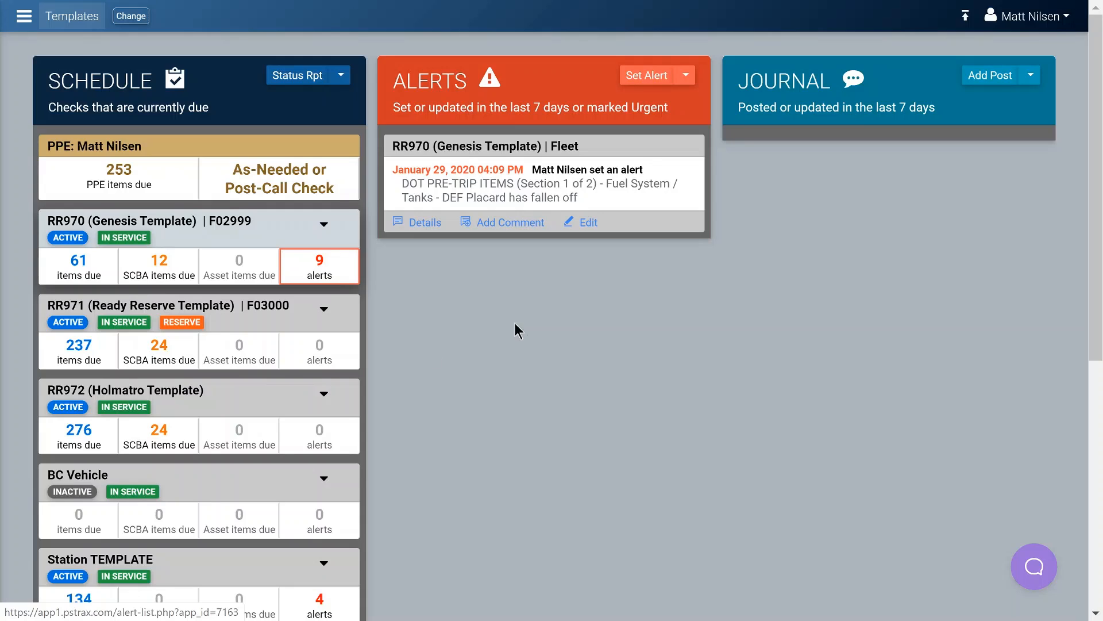